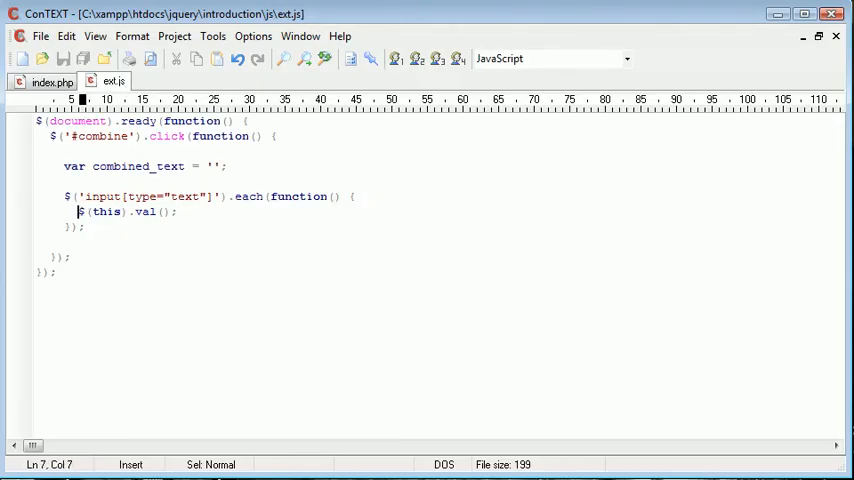
# Step: Inside the each loop, append each field's value plus a space to combined_text
pyautogui.write('combined_text')
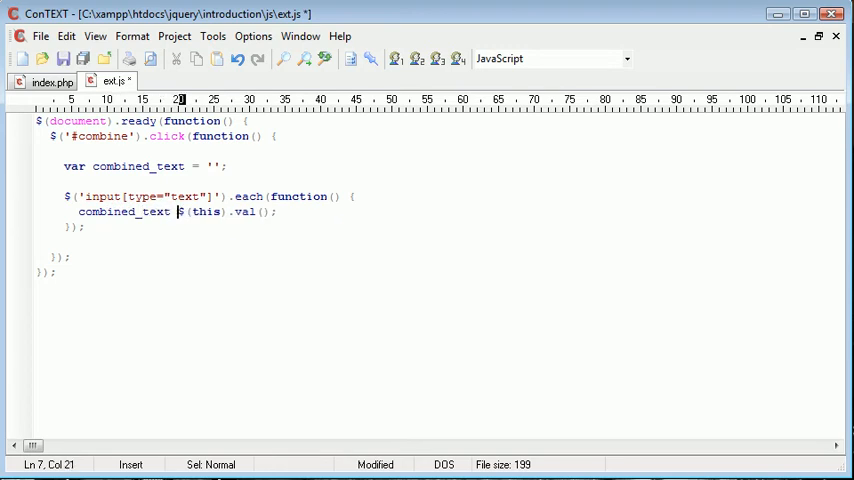
pyautogui.doubleClick(137, 166)
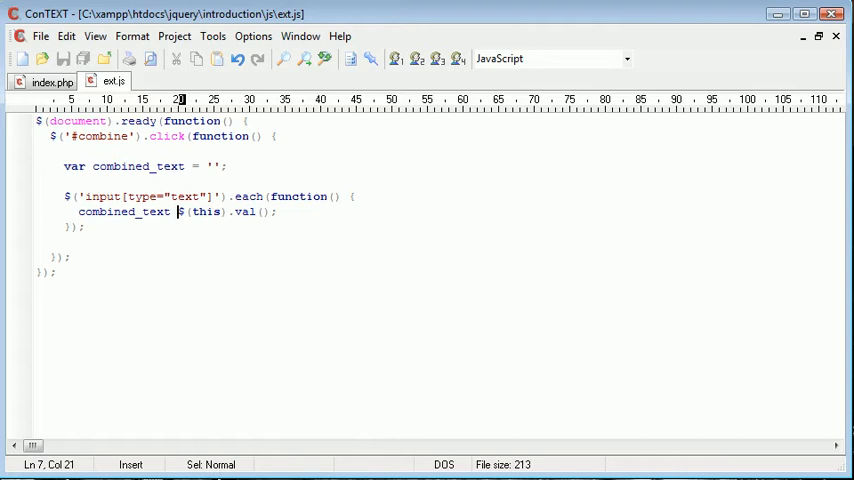
pyautogui.write('+=')
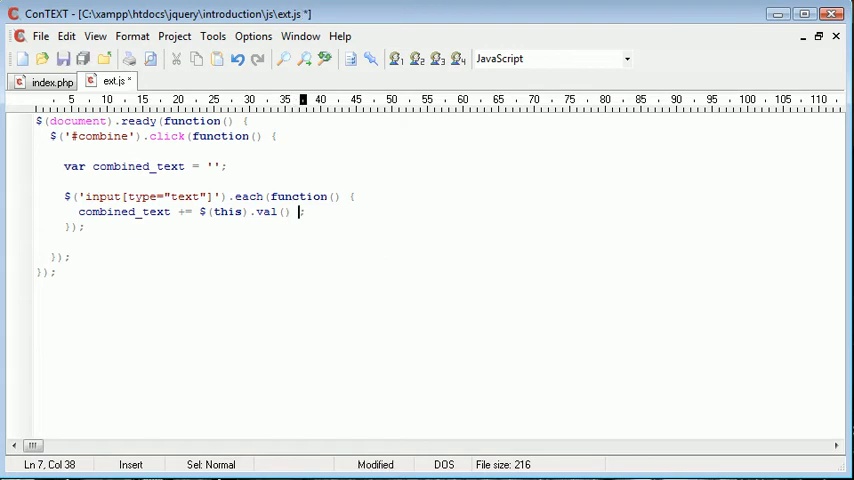
pyautogui.write("+ ' '")
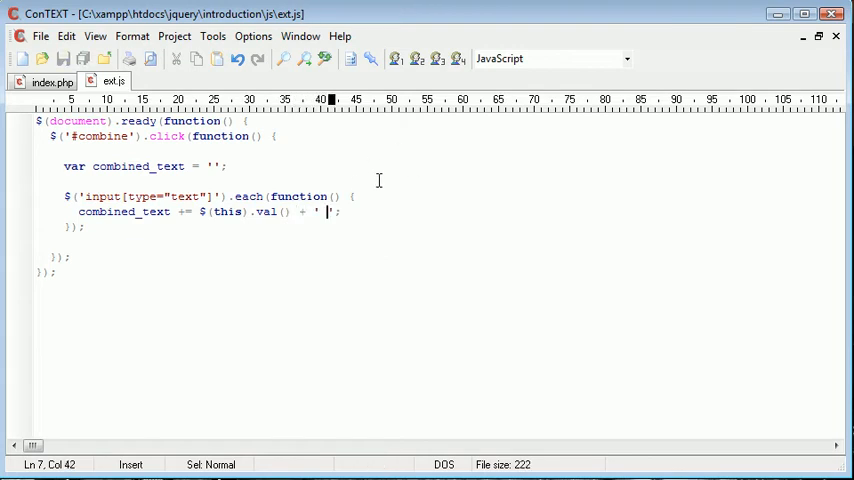
pyautogui.moveTo(277, 420)
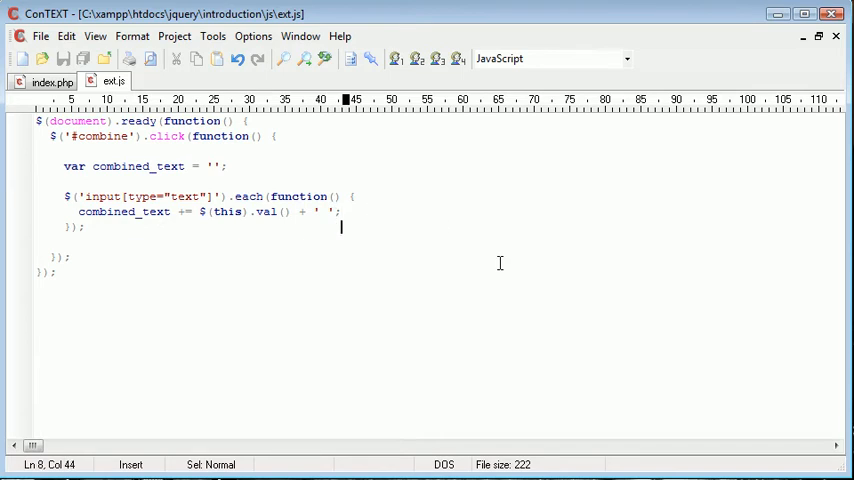
# Step: Add alert(combined_text); after the loop
pyautogui.write('alert();')
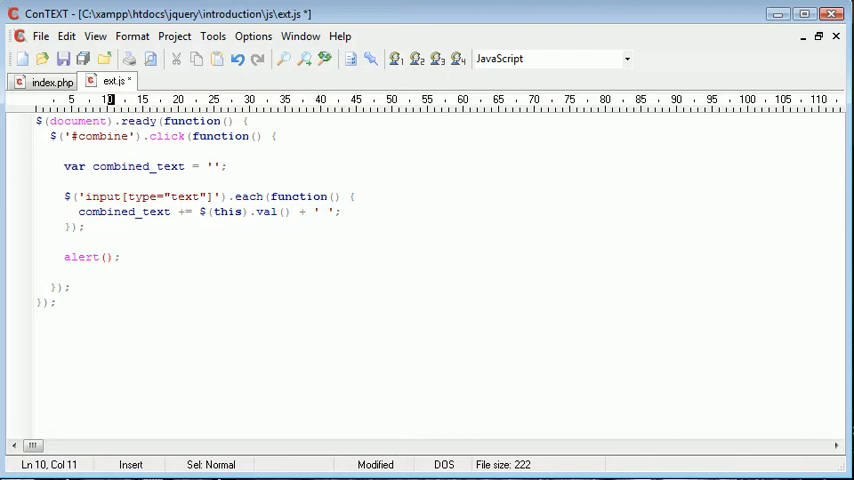
pyautogui.write('combined_text')
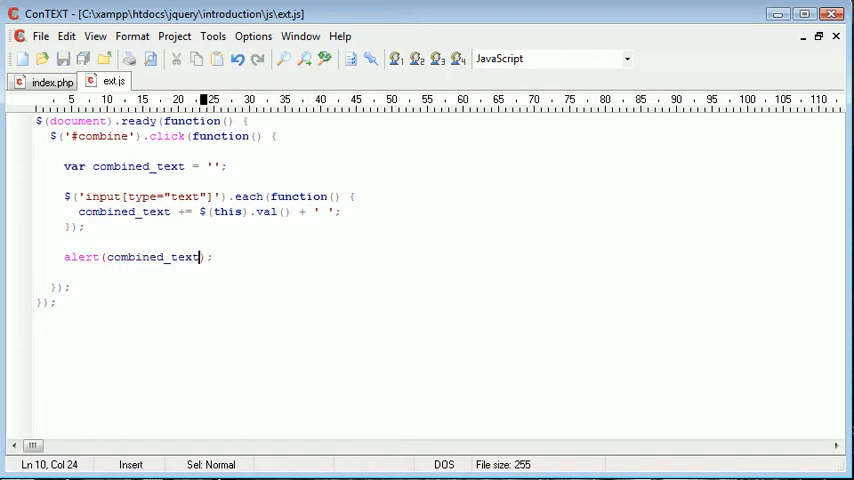
pyautogui.moveTo(77, 196); pyautogui.dragTo(215, 196)
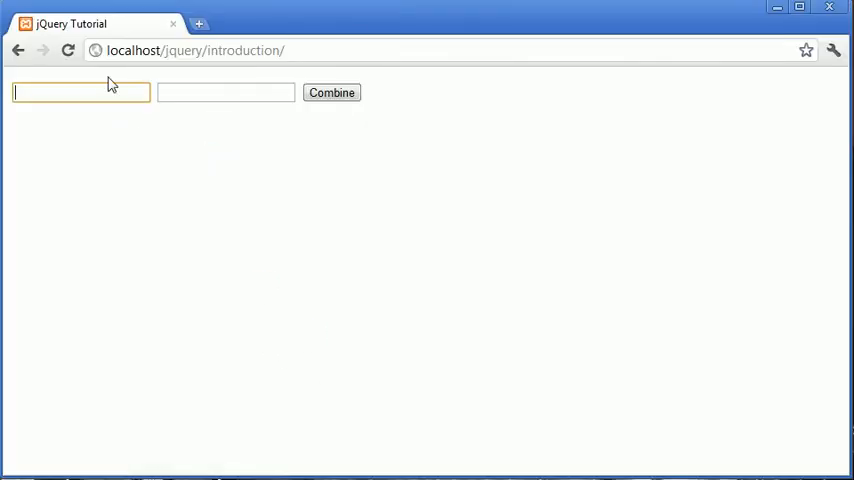
# Step: Enter 'Alex' and 'Garrett' in the two fields and run Combine
pyautogui.write('Alex')
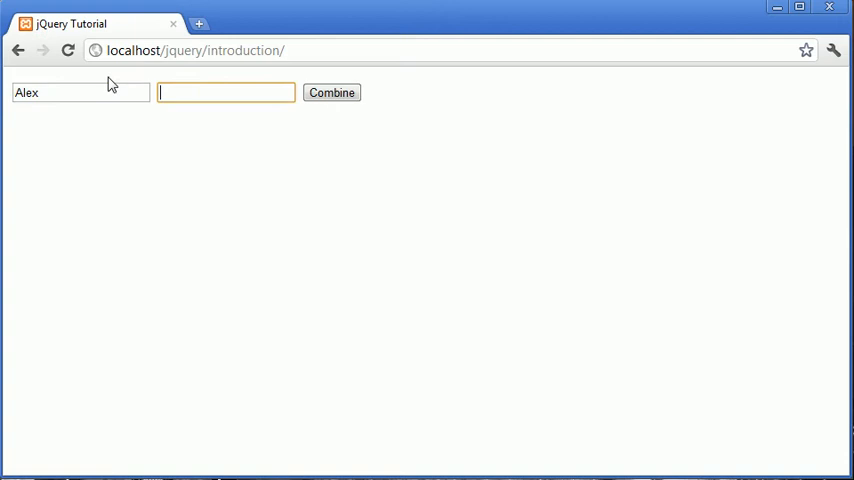
pyautogui.write('Garrett')
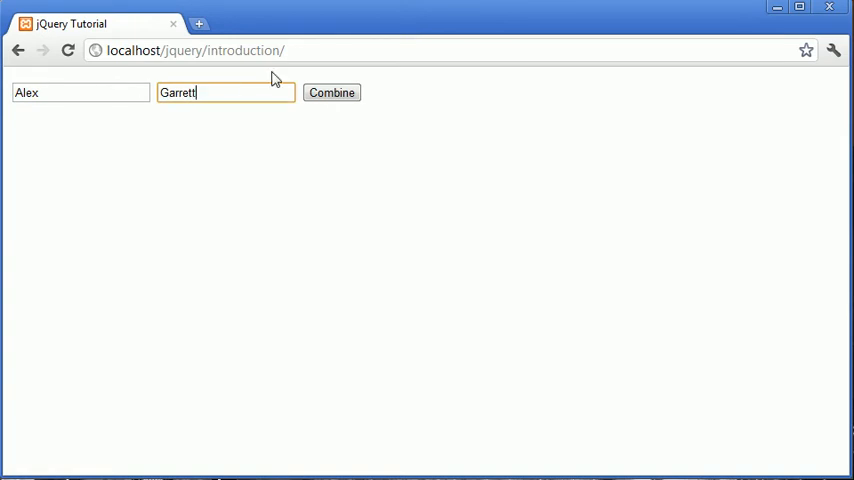
pyautogui.click(331, 92)
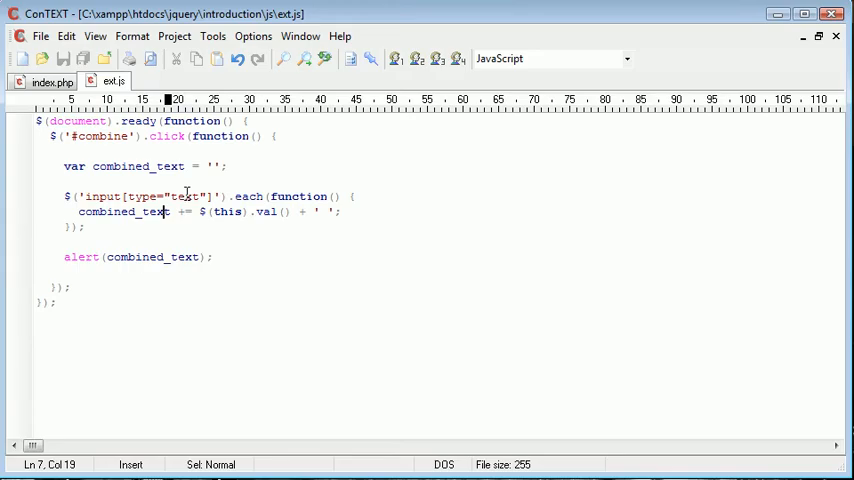
# Step: Delete the alert and write $('#combined').text(combined_text); in ext.js
pyautogui.press('Delete')
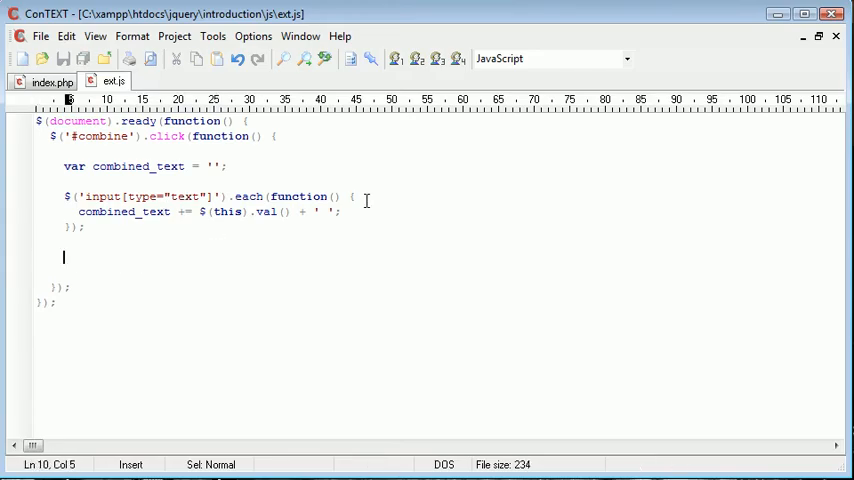
pyautogui.write('$')
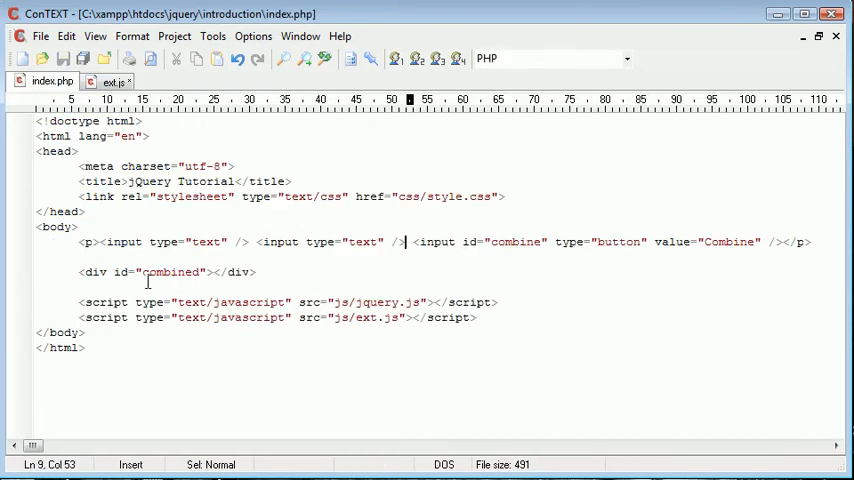
pyautogui.click(106, 82)
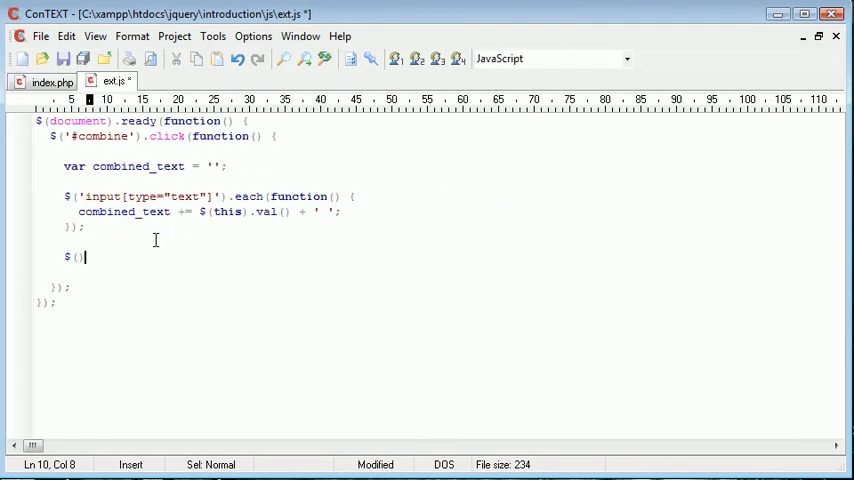
pyautogui.write("'#'")
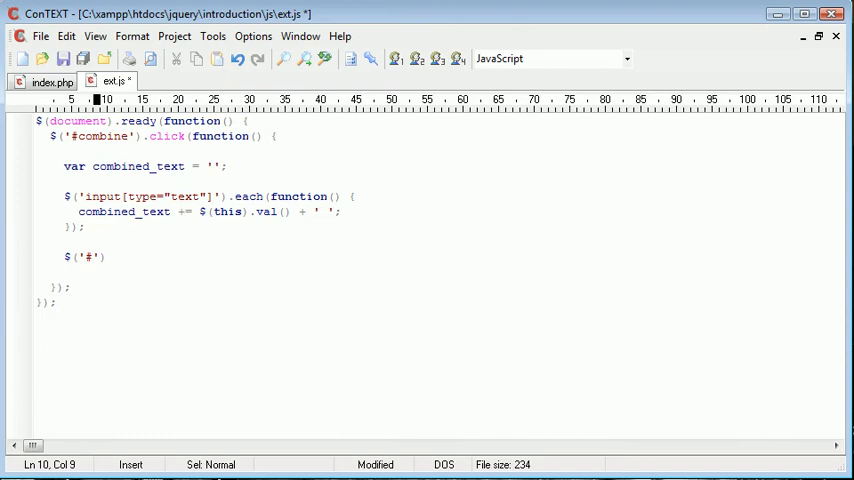
pyautogui.write('combined')
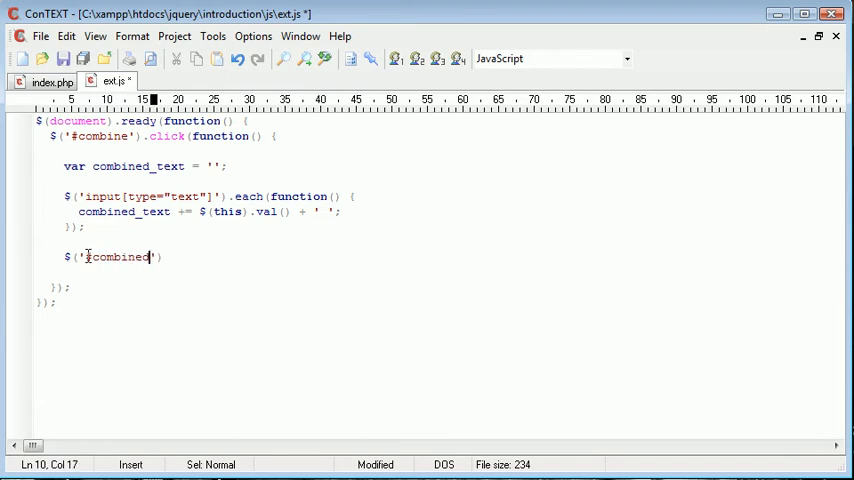
pyautogui.write('.text(combined_);')
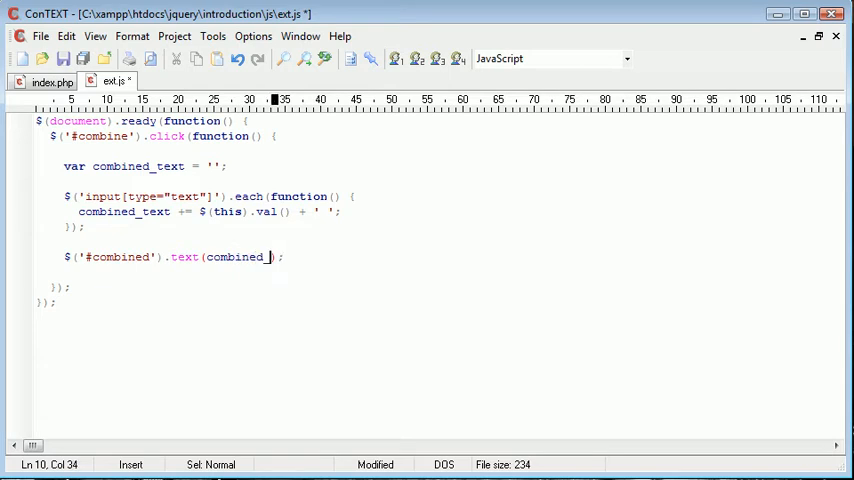
pyautogui.write('text')
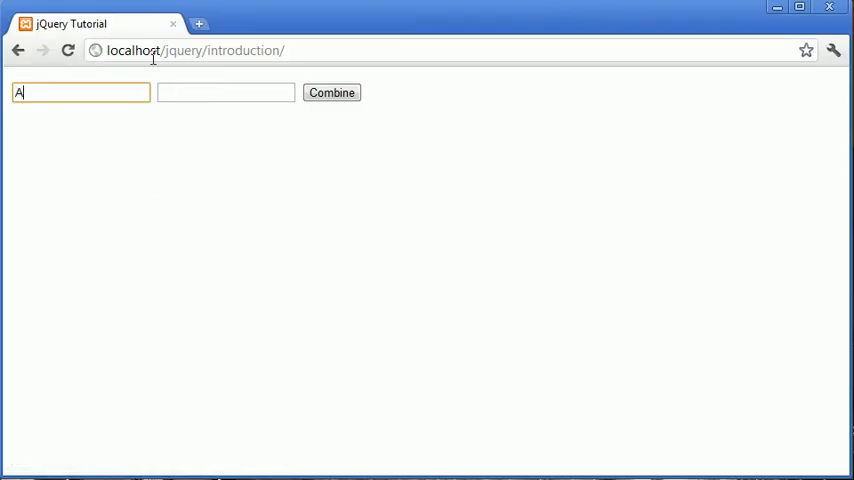
# Step: Enter 'Garrett' as the last name and run Combine again
pyautogui.write('Garrett')
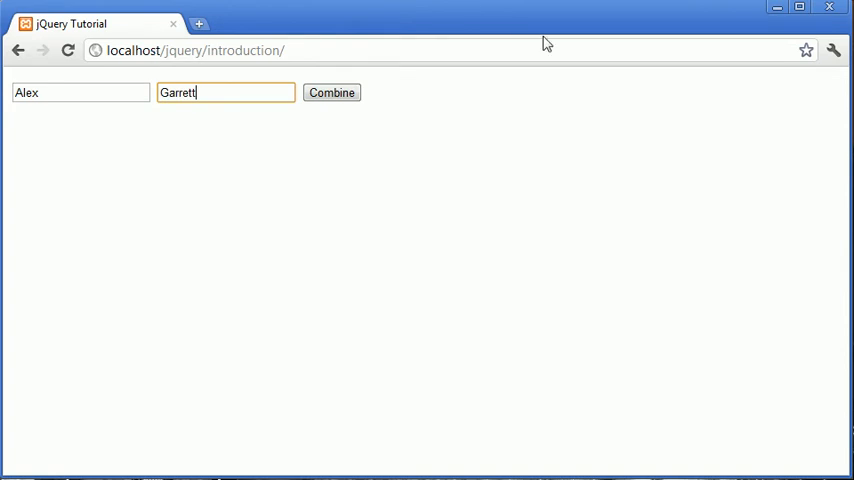
pyautogui.click(331, 92)
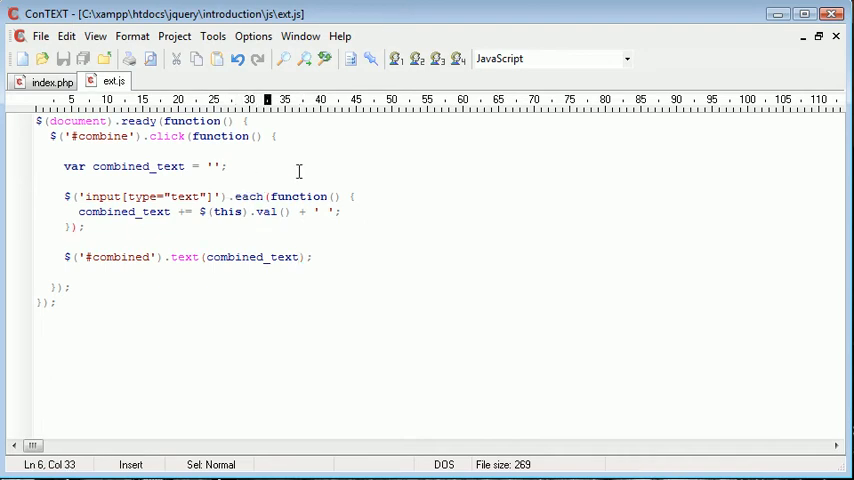
# Step: In index.php, select the second text input tag and copy it
pyautogui.doubleClick(101, 196)
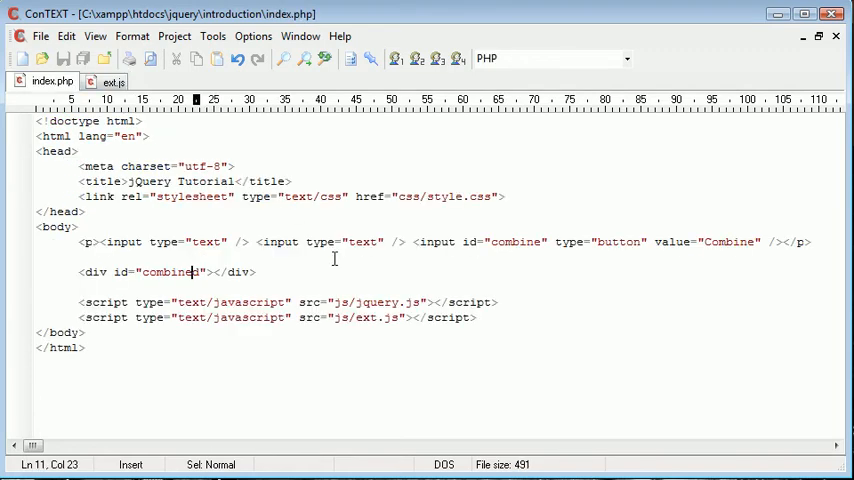
pyautogui.moveTo(256, 242); pyautogui.dragTo(408, 242)
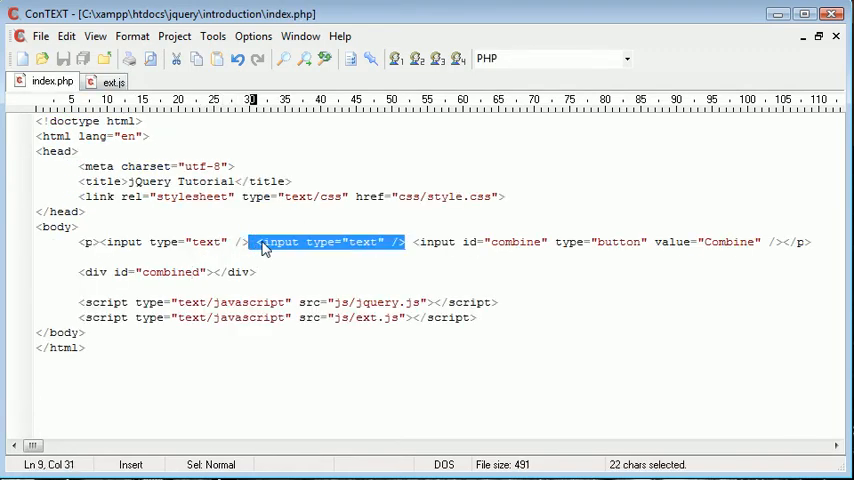
pyautogui.rightClick(260, 245)
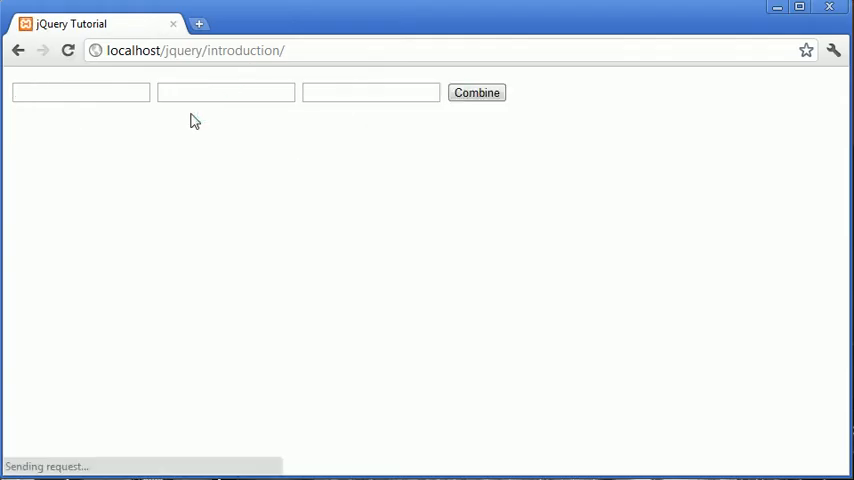
# Step: Type 'Alex' and 'Garrett' into the fields, then fill the third field
pyautogui.write('Alex')
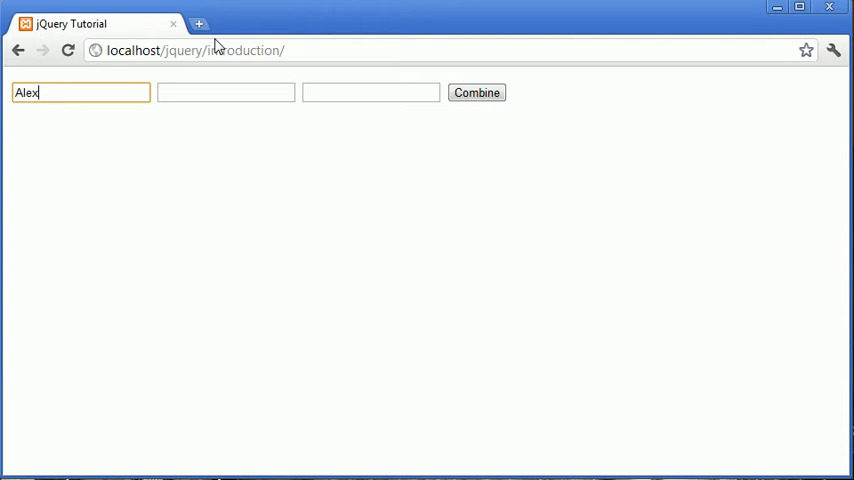
pyautogui.write('Gar')
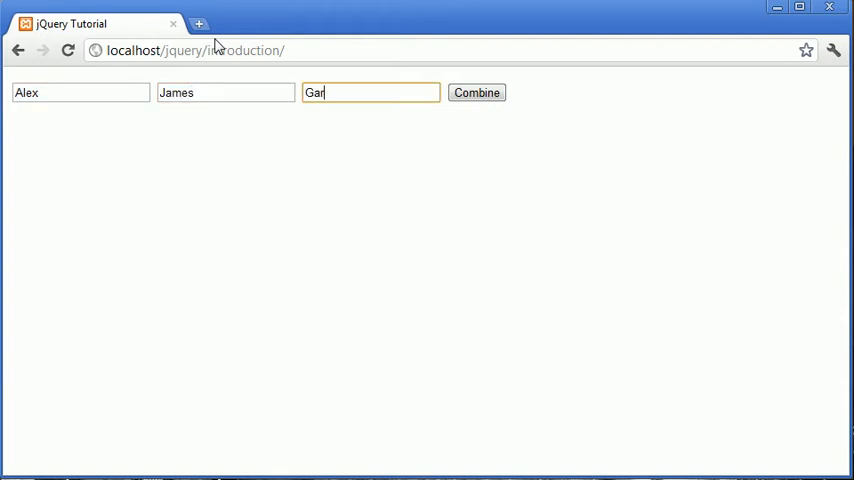
pyautogui.write('rett')
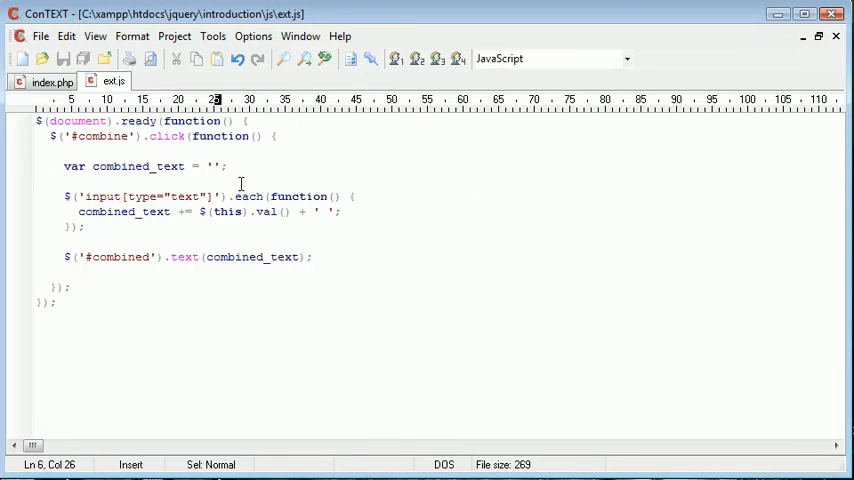
pyautogui.doubleClick(148, 196)
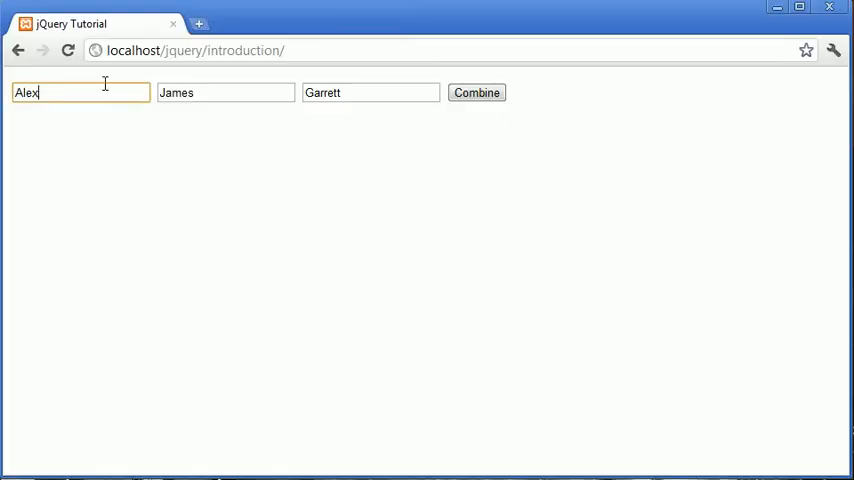
pyautogui.click(370, 92)
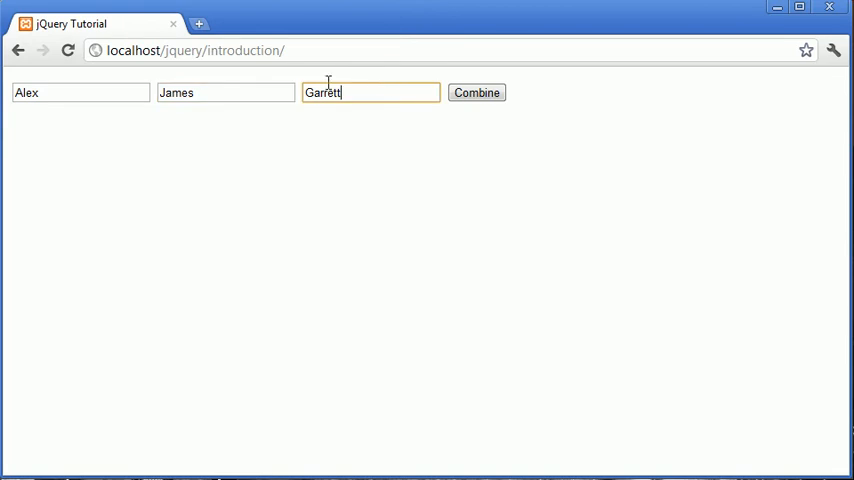
pyautogui.click(477, 92)
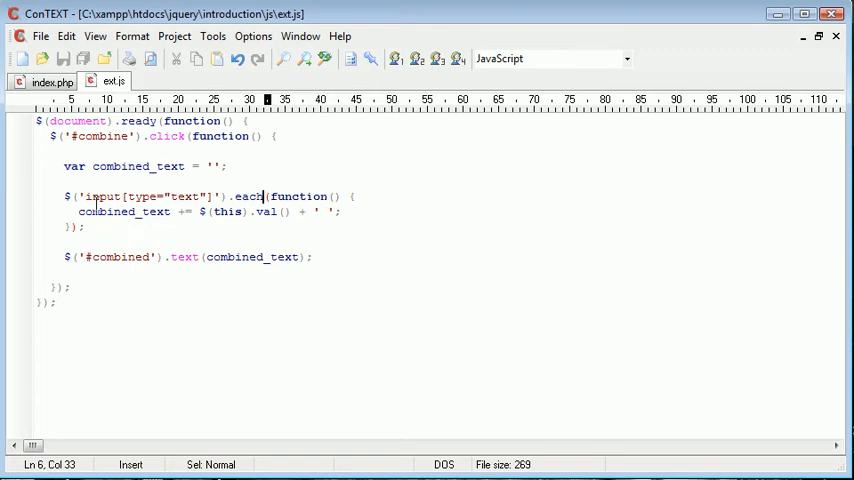
# Step: Check the form markup in index.php, then return to ext.js
pyautogui.click(208, 212)
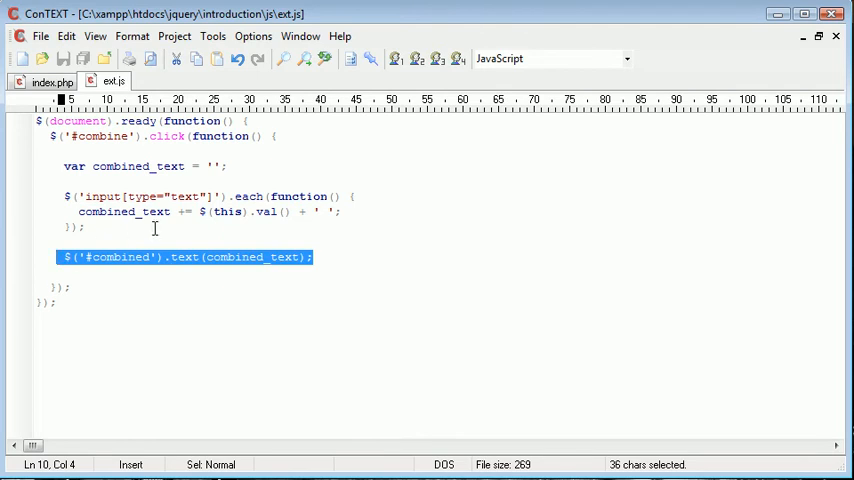
pyautogui.click(48, 81)
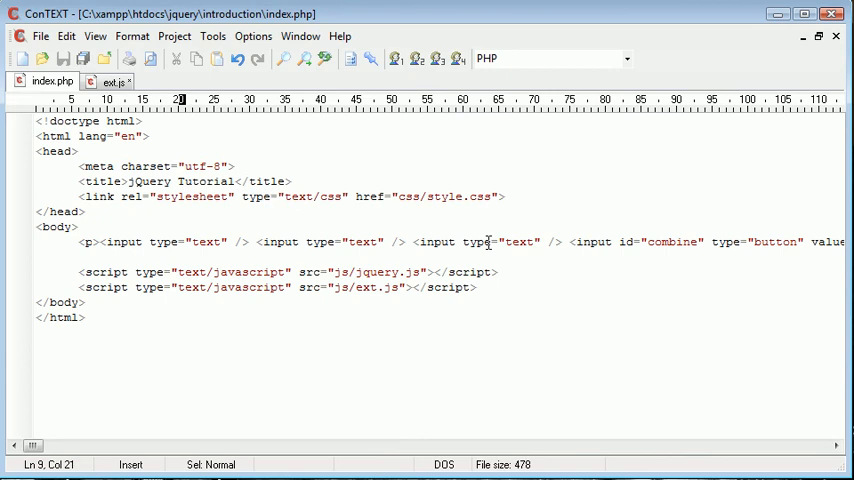
pyautogui.click(111, 81)
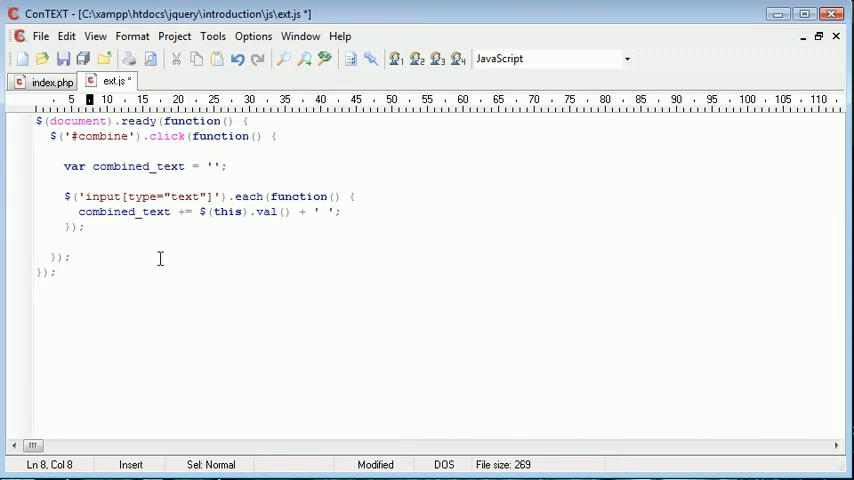
# Step: Replace the append line with if ($(this).val() == '') { failed = true; }
pyautogui.moveTo(78, 212); pyautogui.dragTo(347, 212)
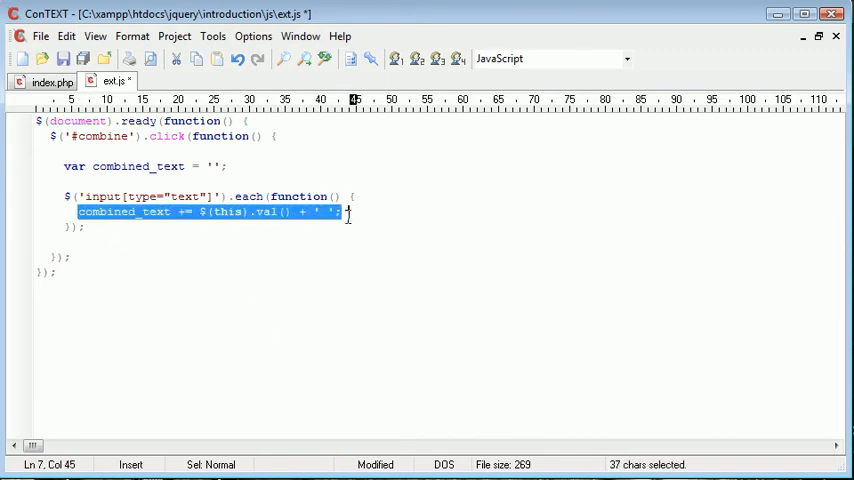
pyautogui.write('if (')
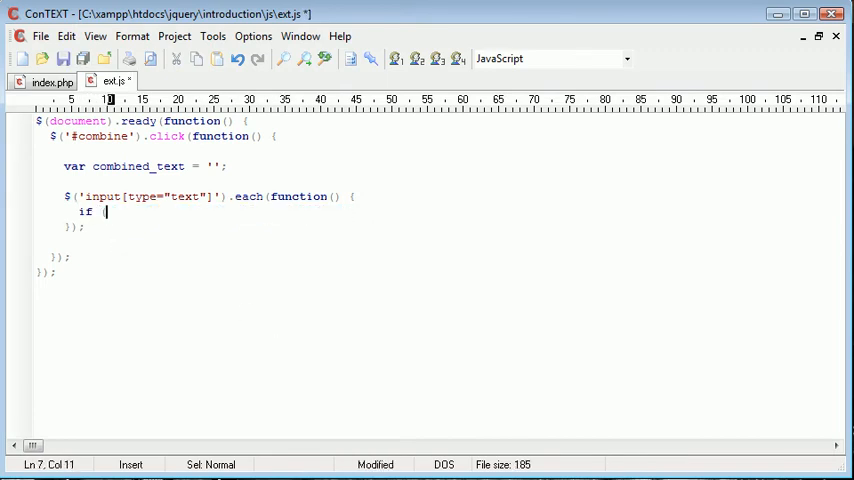
pyautogui.write('($ (')
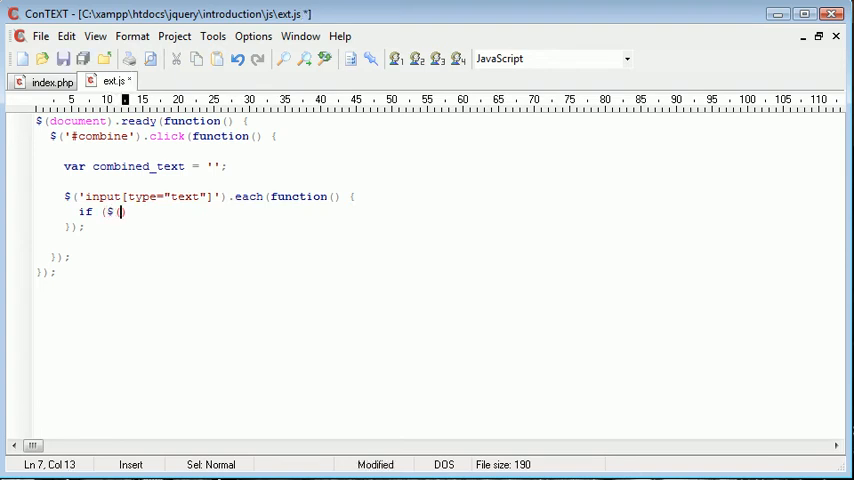
pyautogui.write('(this).val')
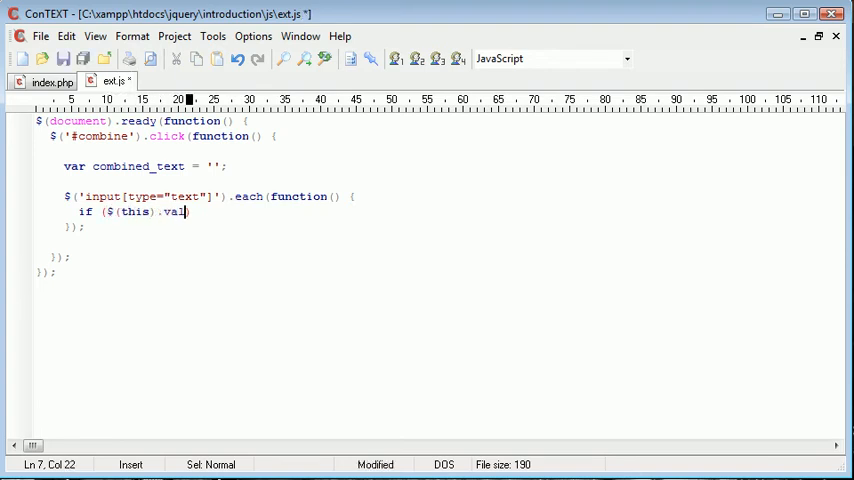
pyautogui.write("() == '') {")
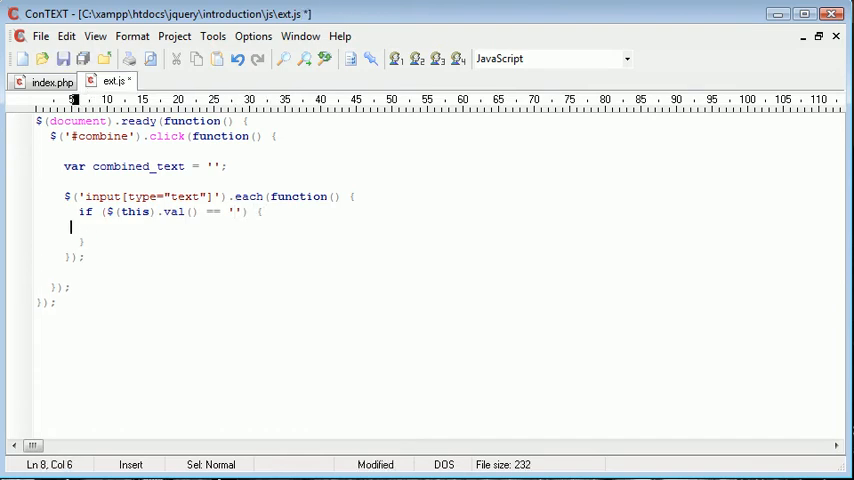
pyautogui.write('$')
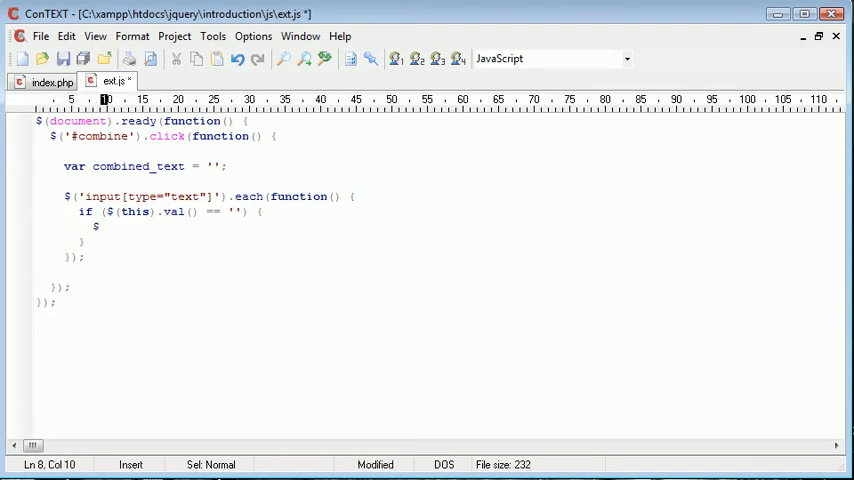
pyautogui.write('fai')
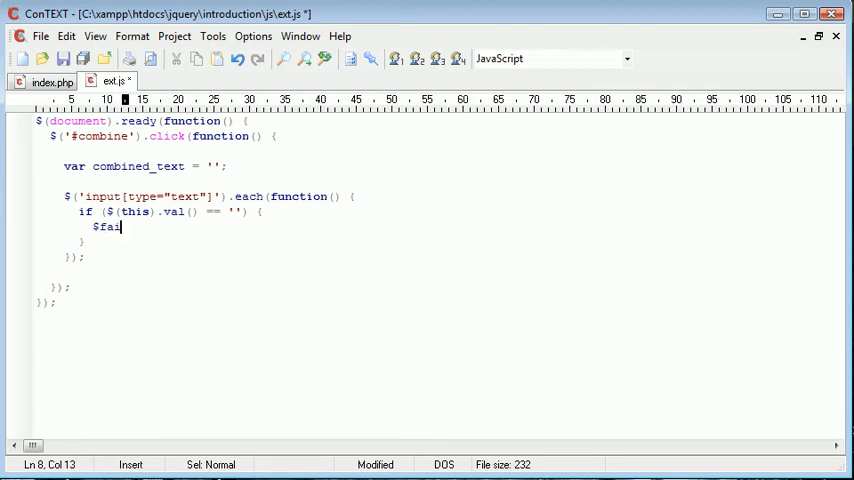
pyautogui.write('iled = true;')
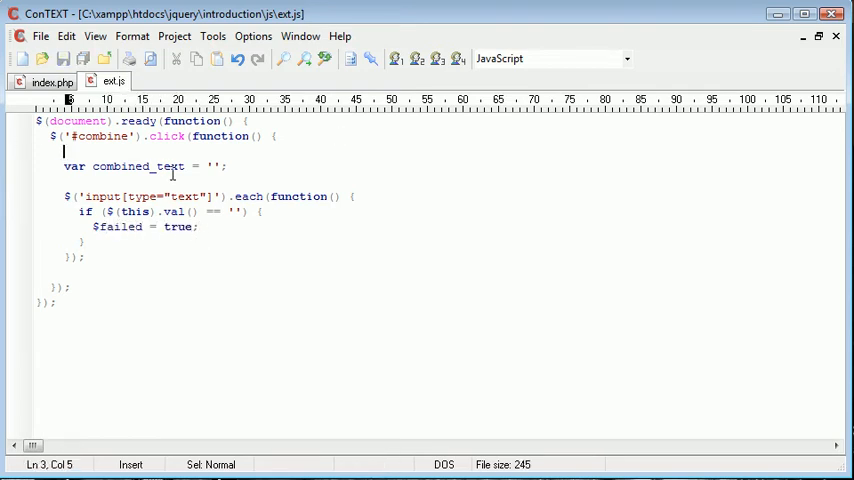
# Step: Replace the combined_text declaration with var failed = false;
pyautogui.press('Delete')
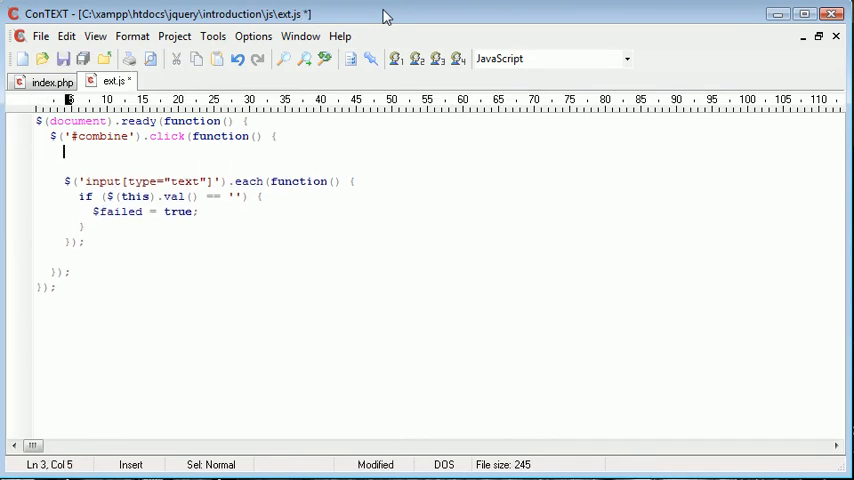
pyautogui.write('var failed = false;')
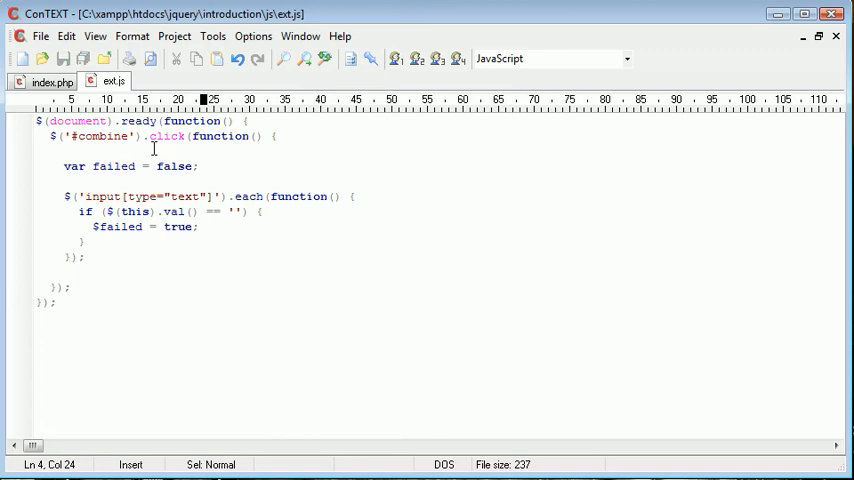
pyautogui.doubleClick(111, 166)
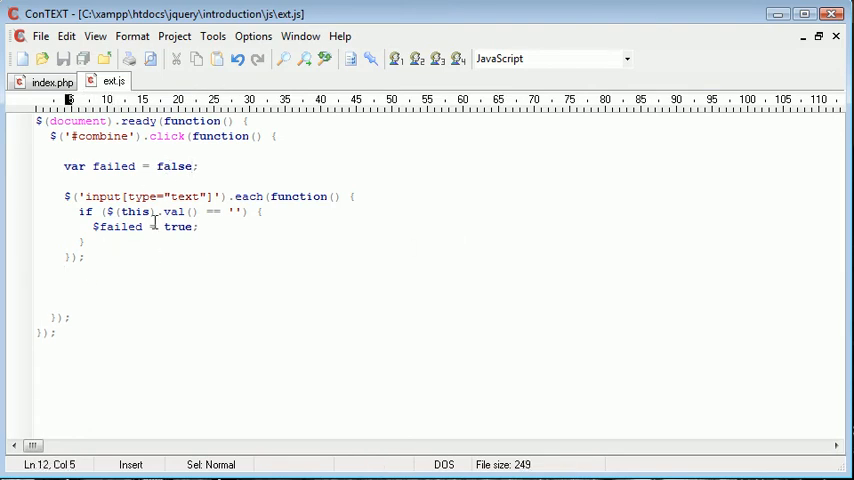
pyautogui.click(218, 211)
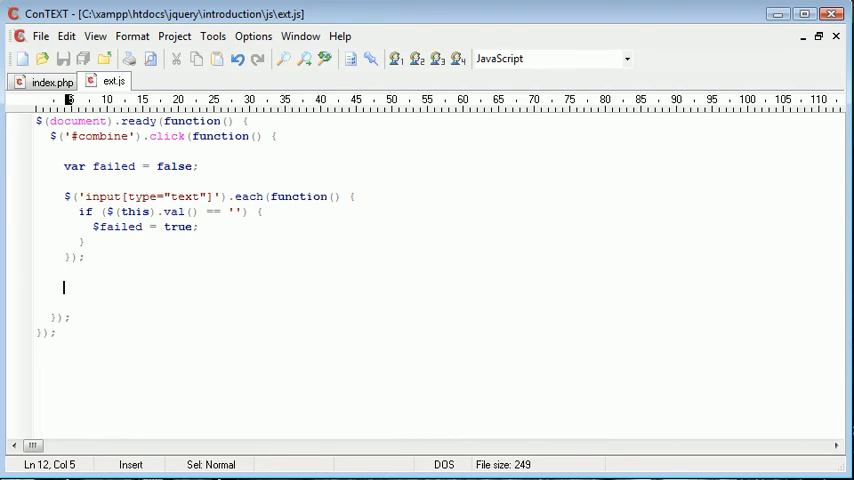
# Step: Add if (failed == true) with alert('Fill out all fields.');
pyautogui.write('a')
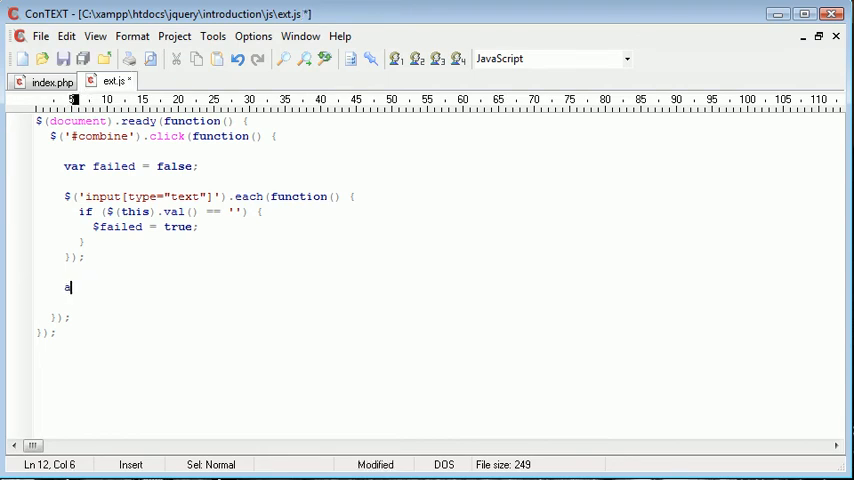
pyautogui.write('if (fail')
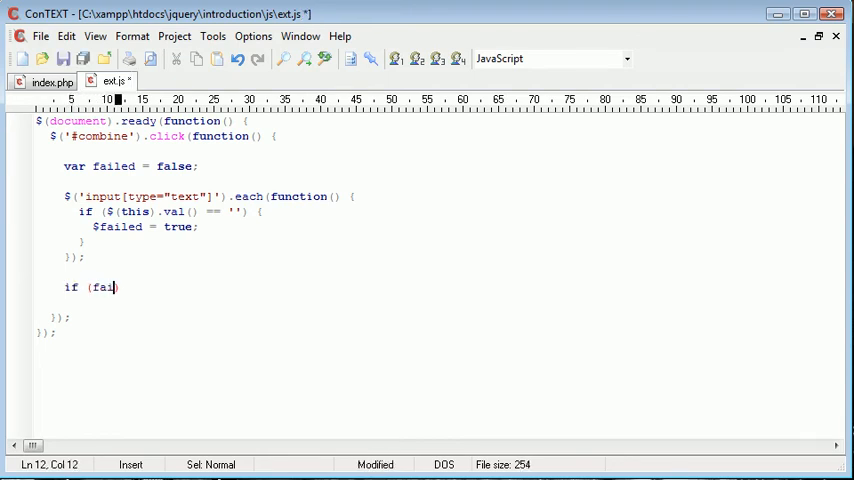
pyautogui.write('led == true) {')
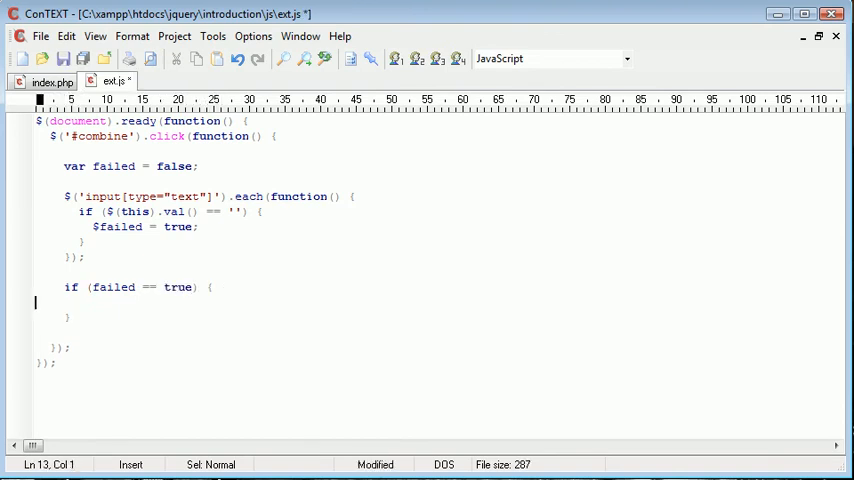
pyautogui.write("alert('');")
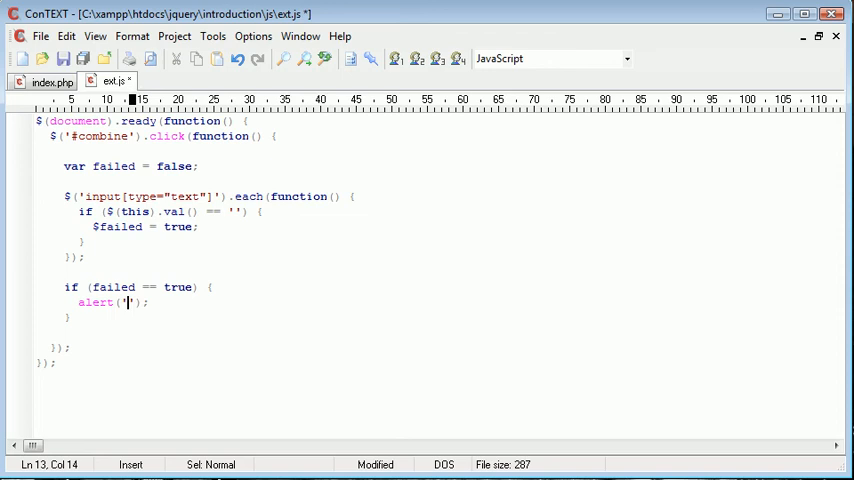
pyautogui.write('Fill out all fields')
pyautogui.click(435, 317)
pyautogui.write(' els')
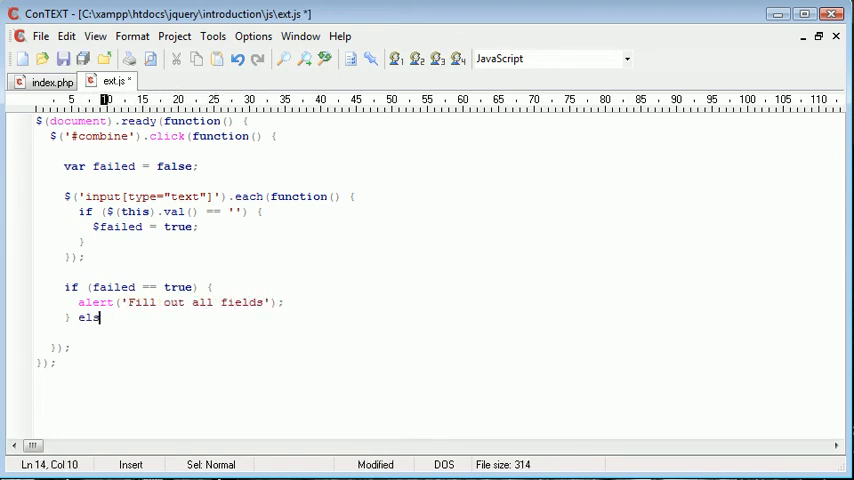
# Step: Add the else branch alerting 'Thanks for filling out all fields.'
pyautogui.write('e {')
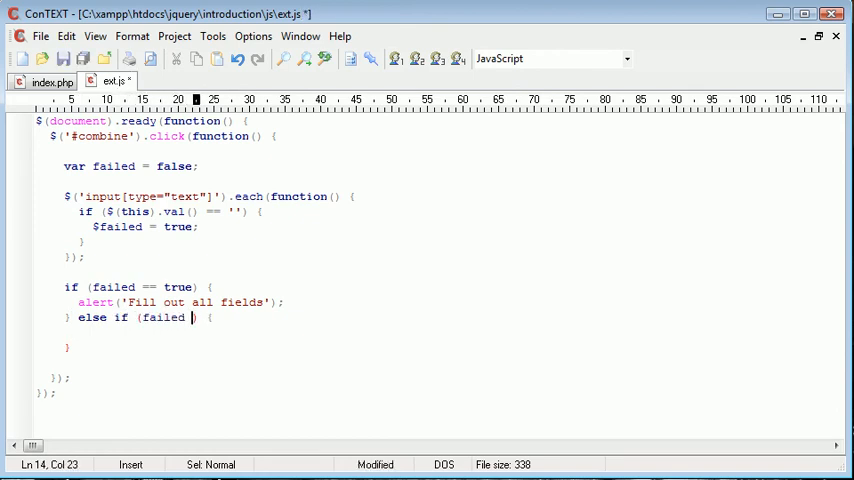
pyautogui.write('== false')
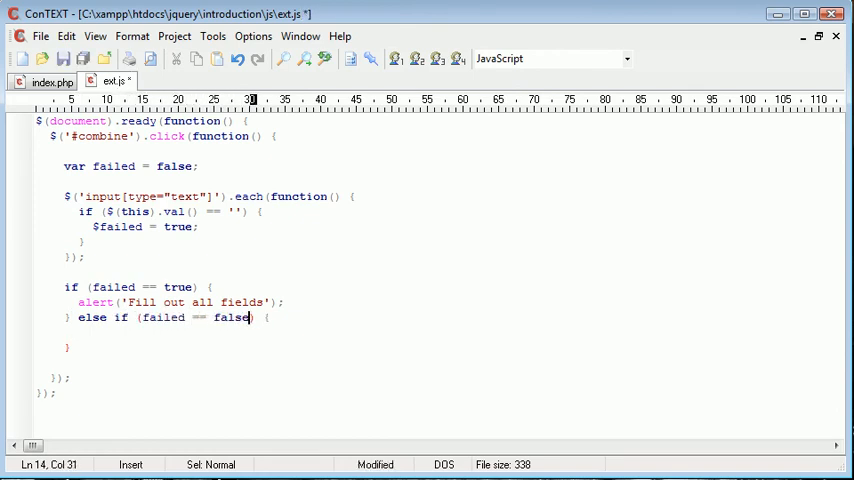
pyautogui.write('alert();')
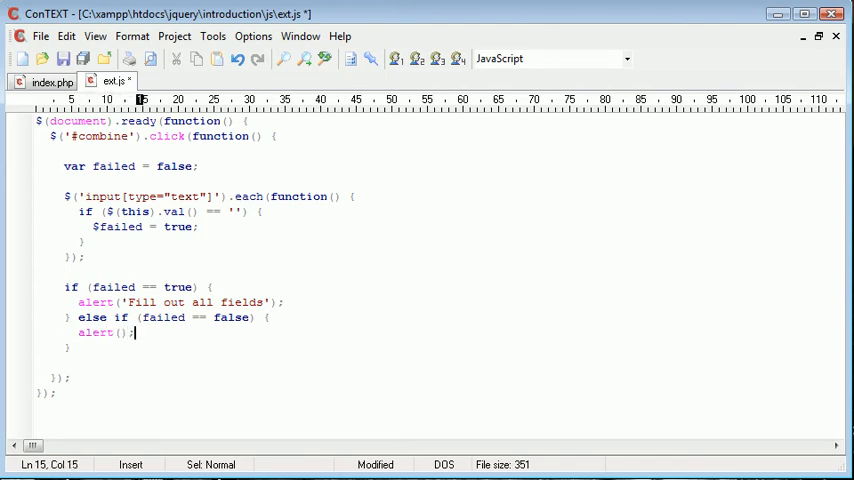
pyautogui.write("Thanks for fi'")
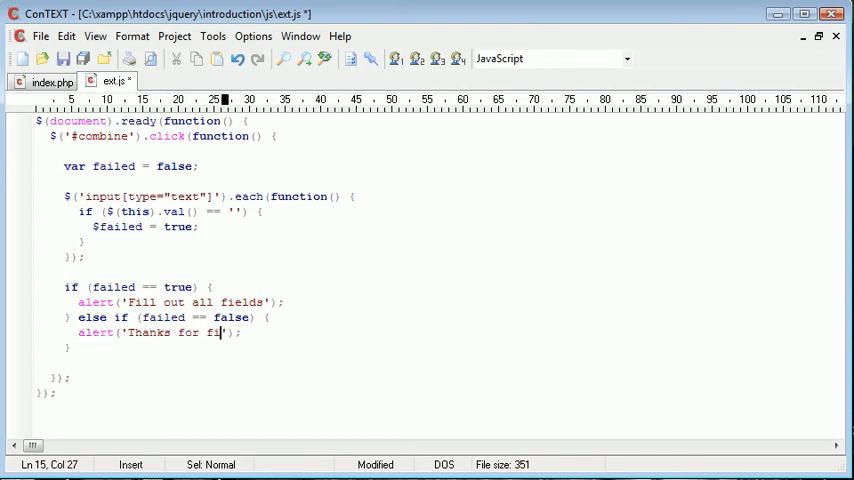
pyautogui.write('lling out all fields.')
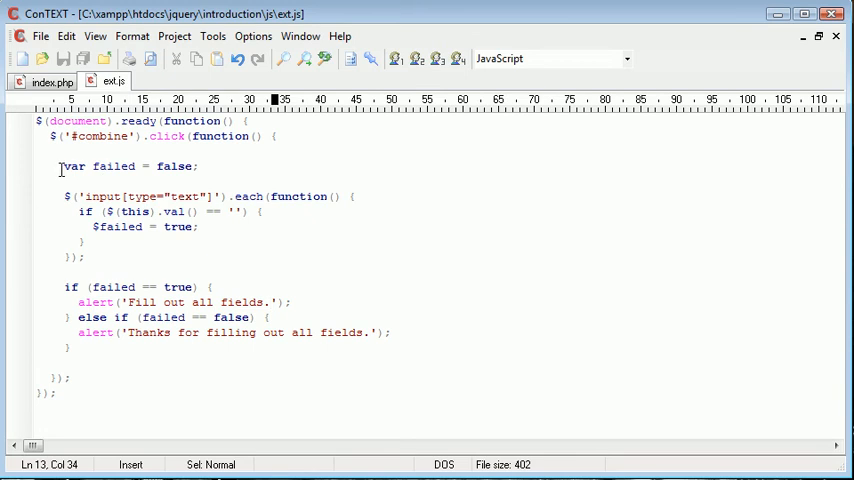
# Step: Leave ext.js and reload the jQuery Tutorial form page in the browser
pyautogui.doubleClick(174, 166)
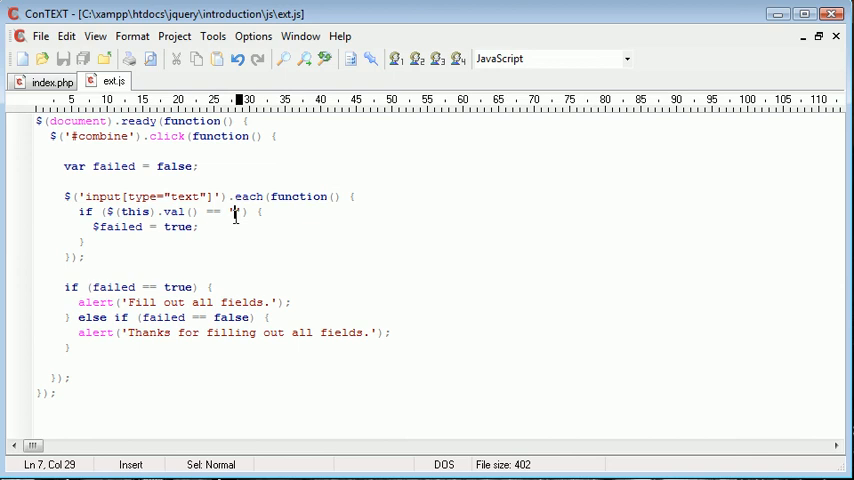
pyautogui.click(107, 212)
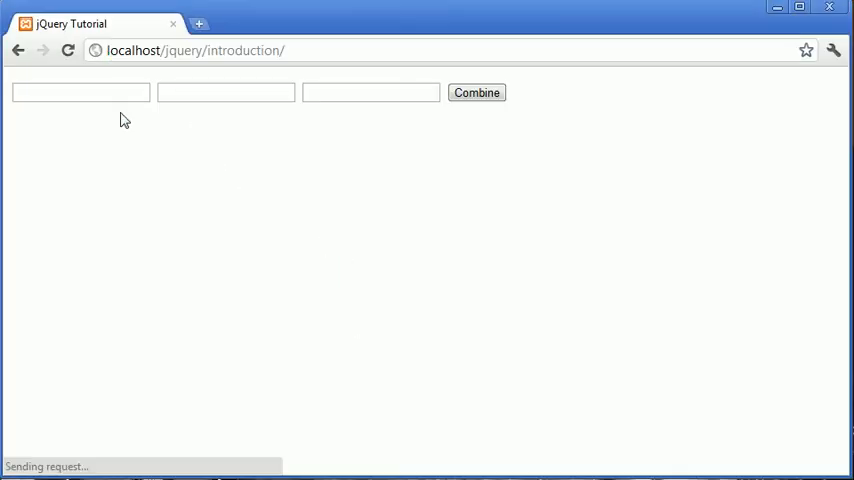
pyautogui.click(477, 92)
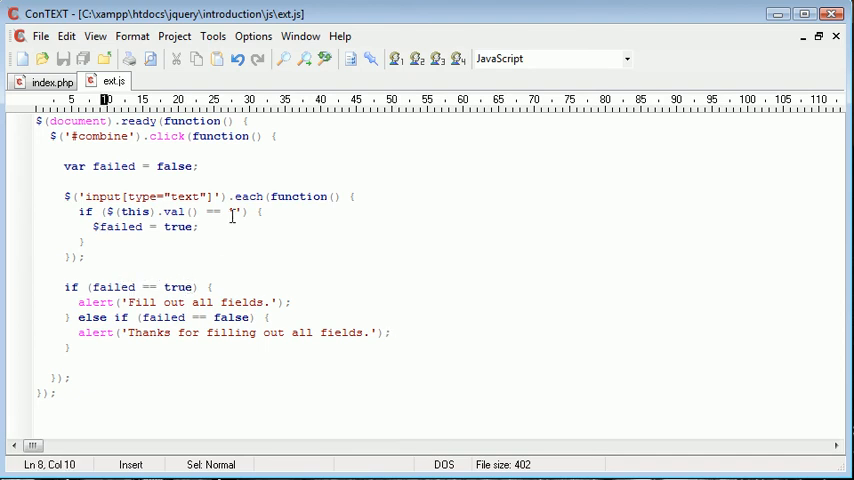
pyautogui.press('Backspace')
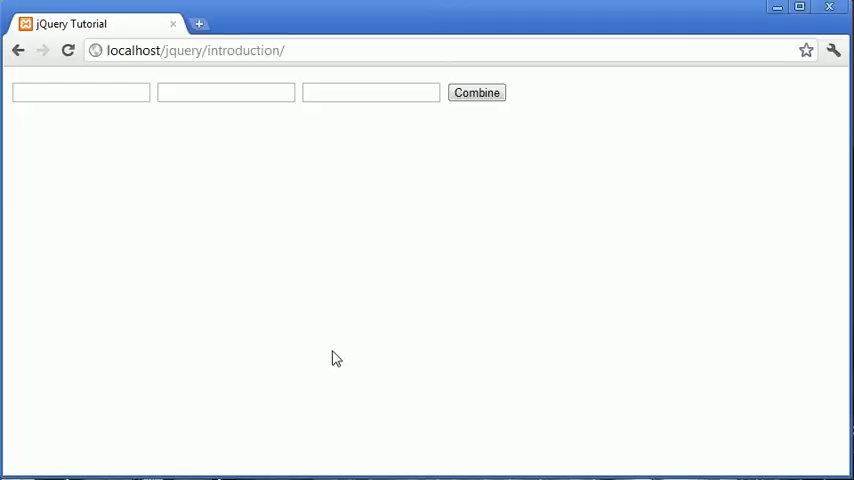
# Step: Submit with empty fields, then only 'Alex', dismiss the warning, and type 'Garrett'
pyautogui.click(477, 92)
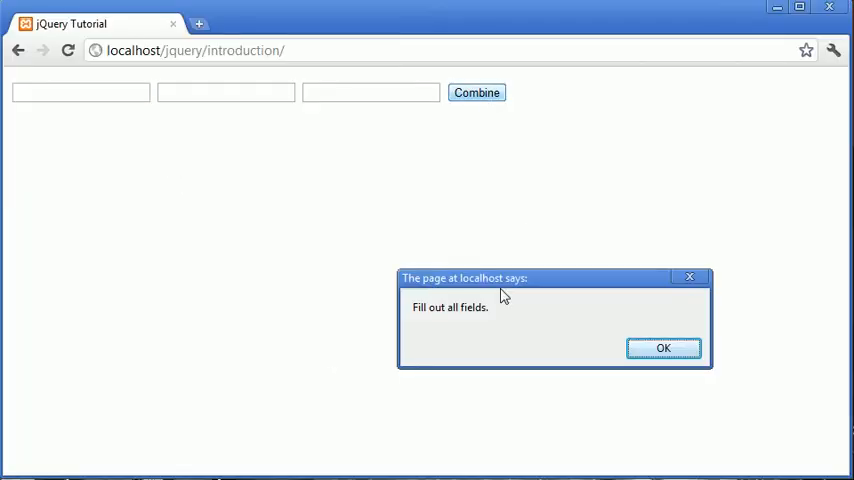
pyautogui.click(663, 348)
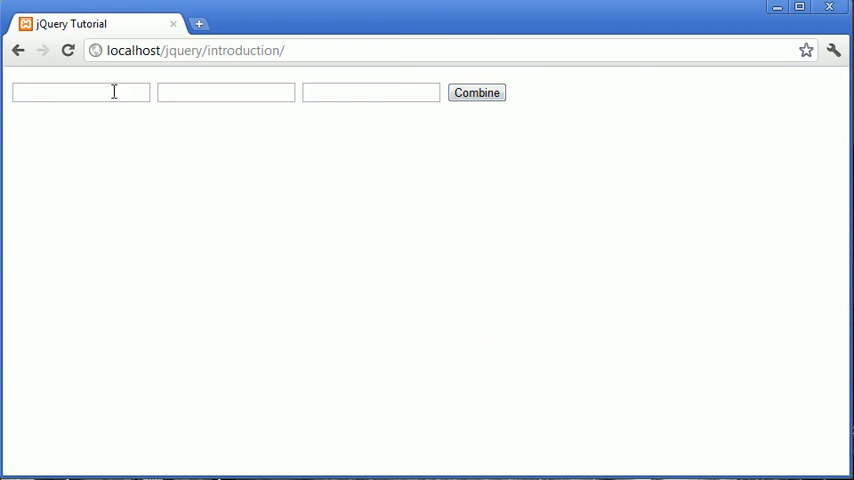
pyautogui.write('Alex')
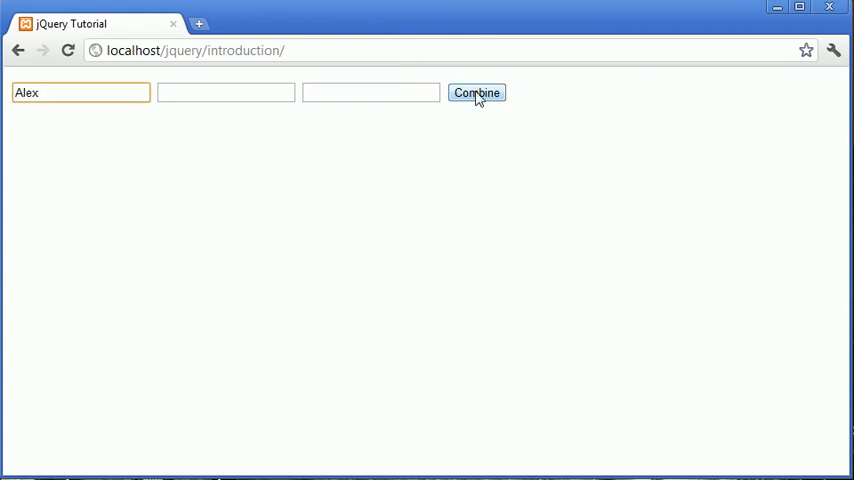
pyautogui.click(477, 92)
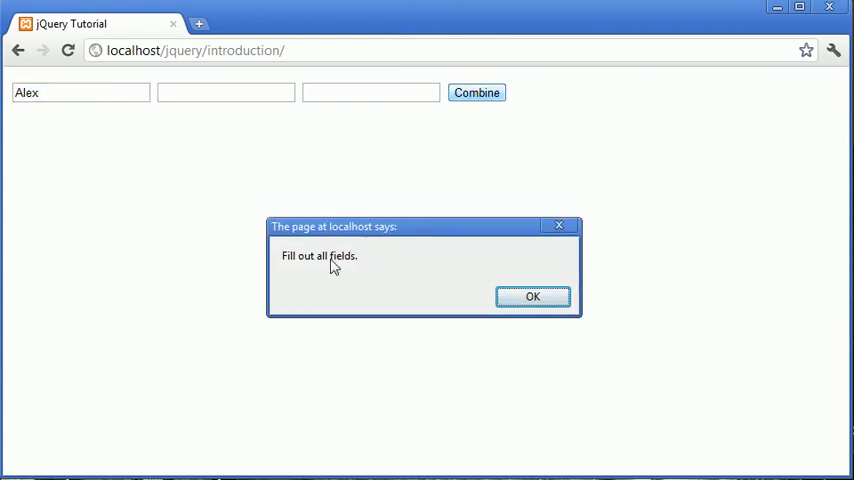
pyautogui.click(532, 296)
pyautogui.write('James')
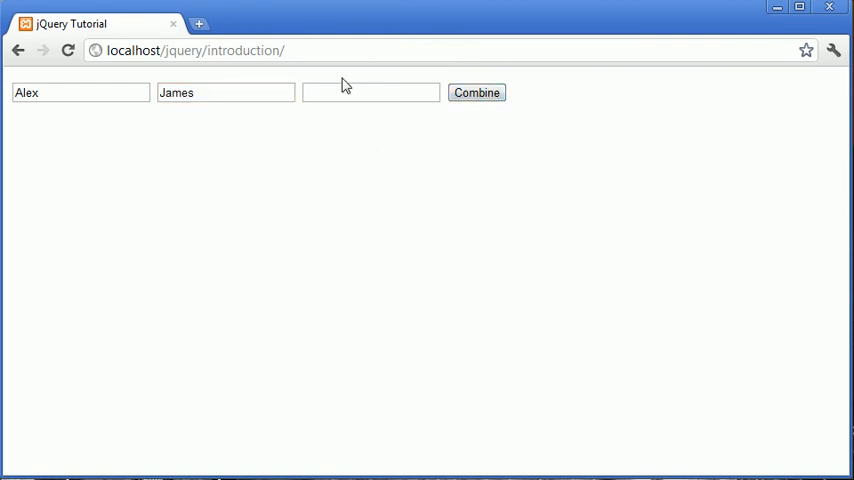
pyautogui.write('Garrett')
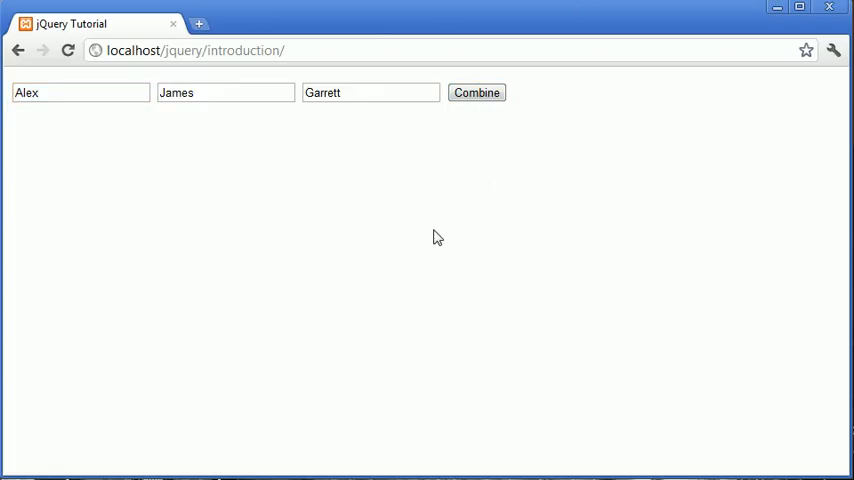
pyautogui.moveTo(585, 226)
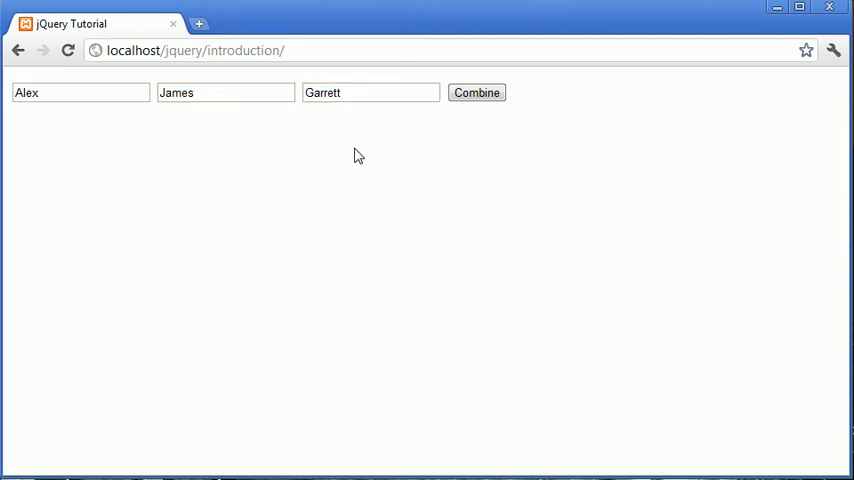
# Step: Submit the Chrome form with all three name fields filled in
pyautogui.click(225, 92)
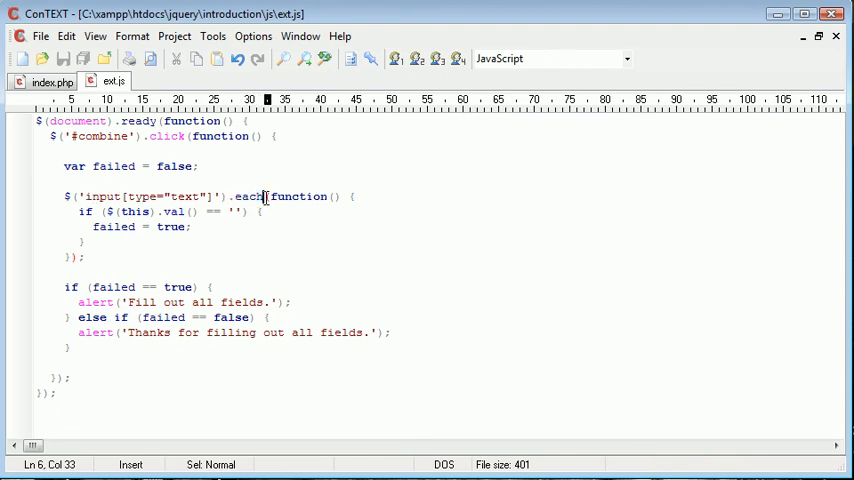
pyautogui.moveTo(85, 196); pyautogui.dragTo(218, 196)
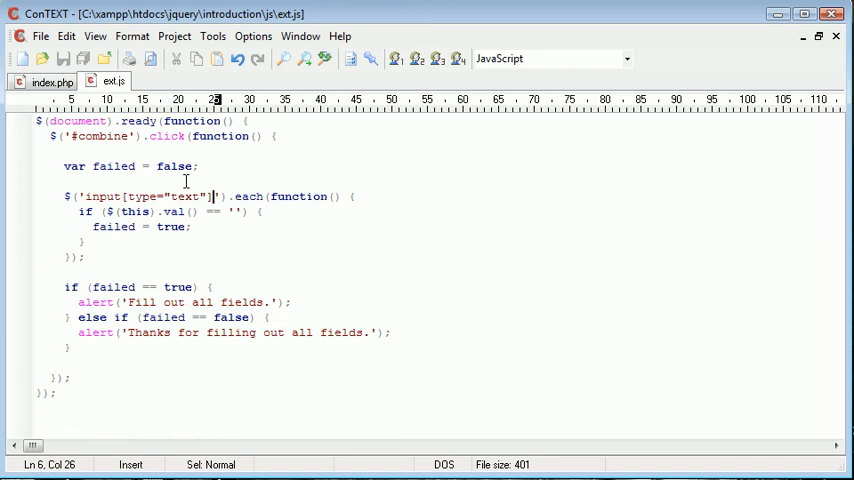
pyautogui.doubleClick(247, 196)
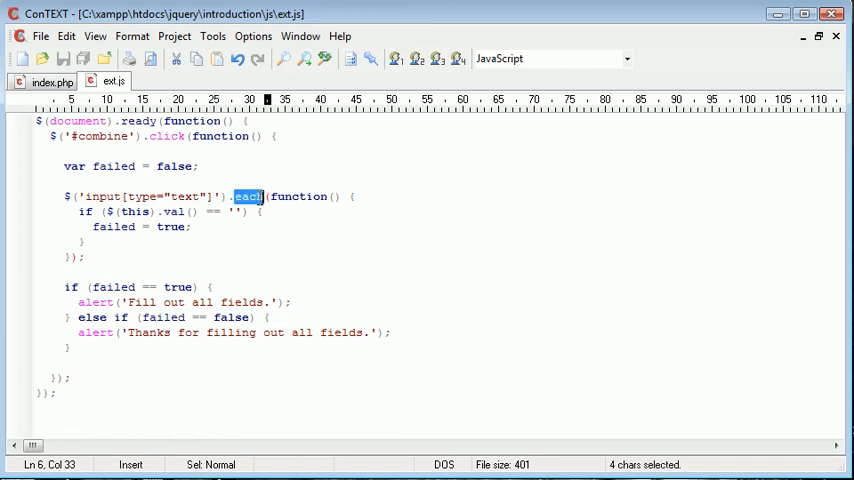
pyautogui.click(61, 192)
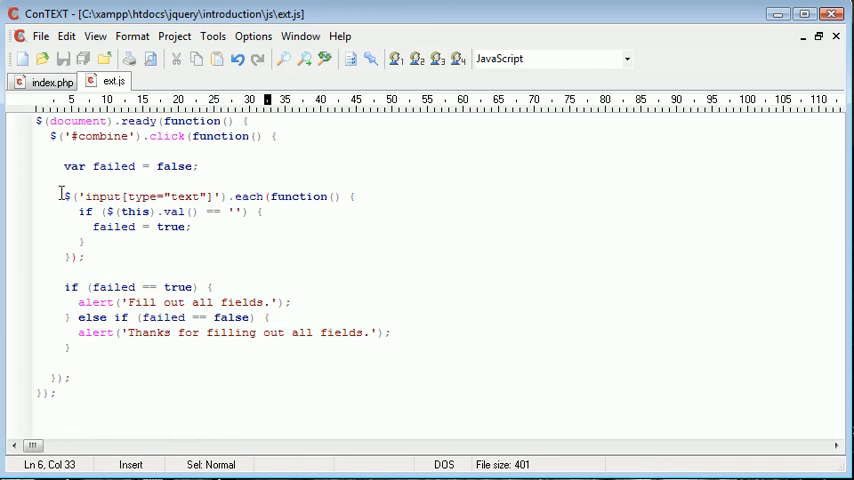